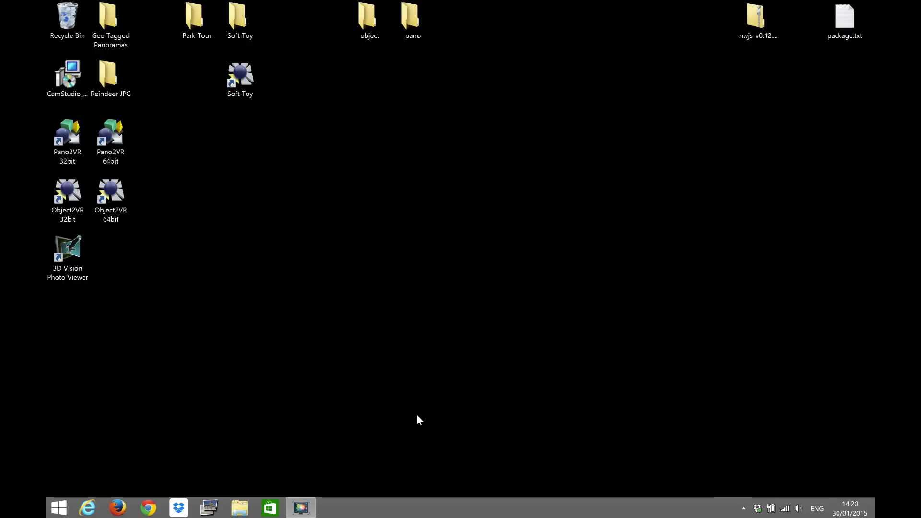
Run the Park Tour folder's nw.exe to view the Pavilion panorama, then close it
{"action": "left_click", "coordinate": [240, 75]}
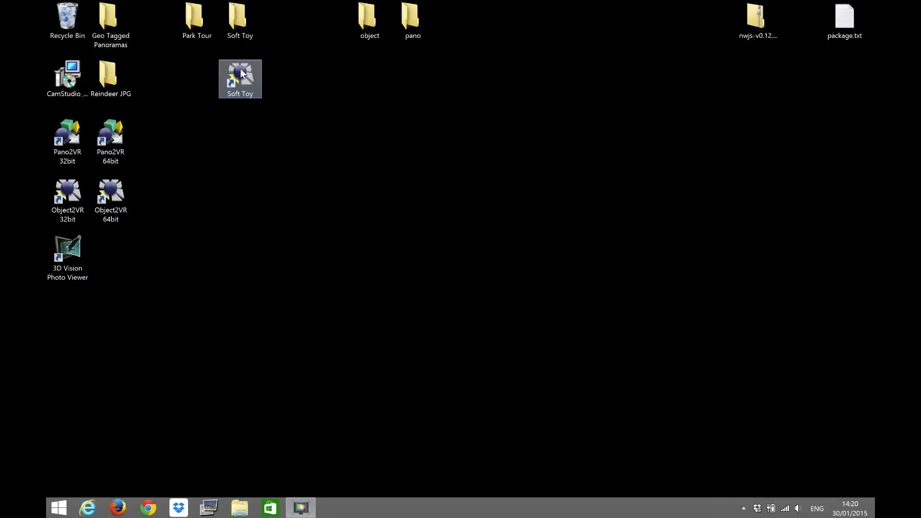
{"action": "double_click", "coordinate": [196, 20]}
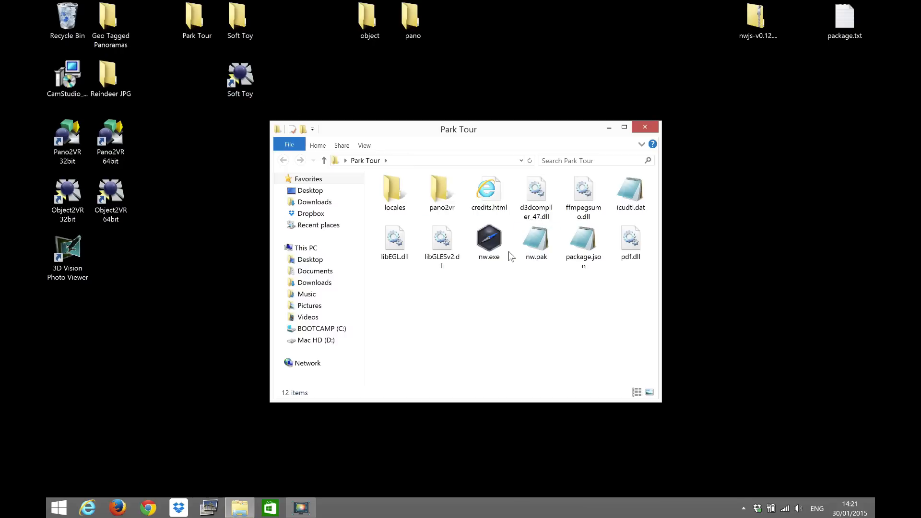
{"action": "double_click", "coordinate": [488, 238]}
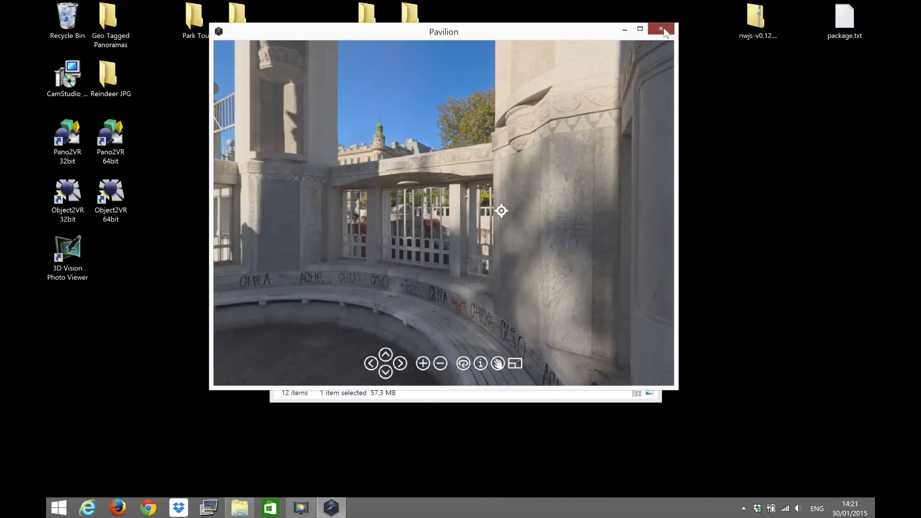
{"action": "left_click", "coordinate": [661, 30]}
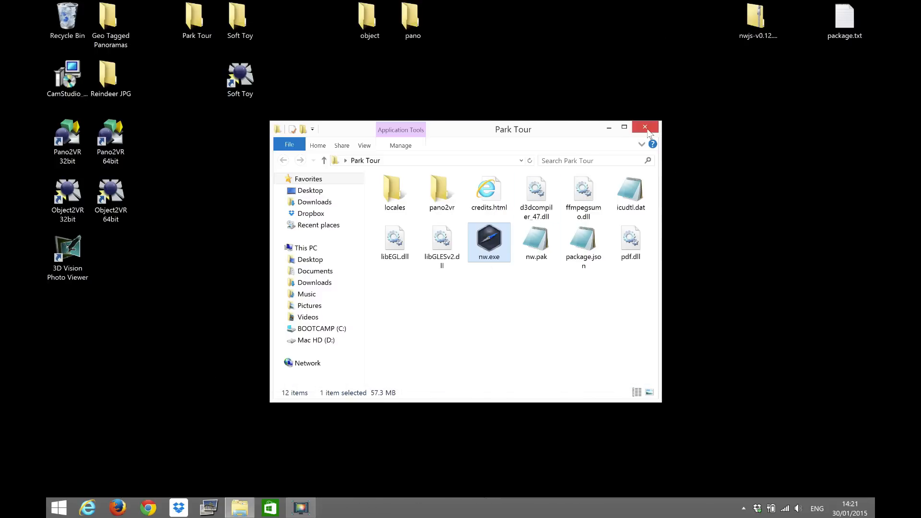
Close the Park Tour and Soft Toy folders, preview the Soft Toy object viewer, then close it
{"action": "left_click", "coordinate": [645, 127]}
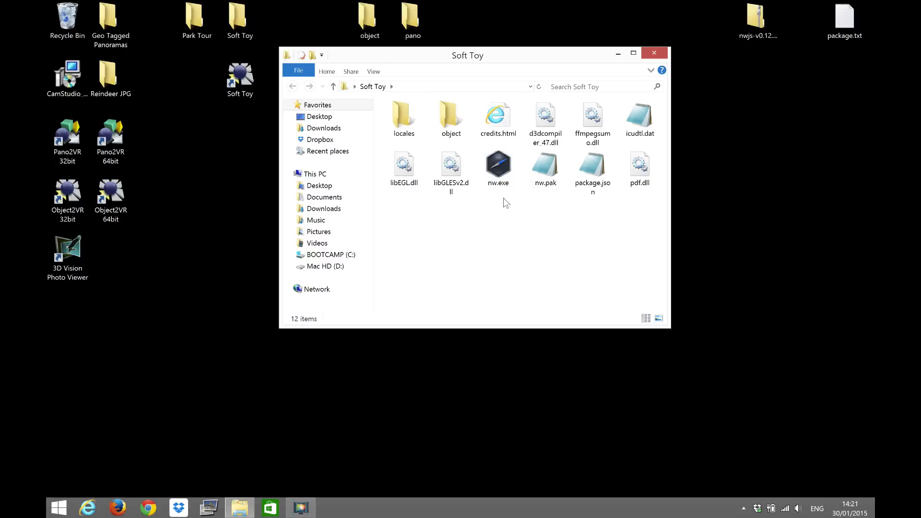
{"action": "left_click", "coordinate": [653, 52]}
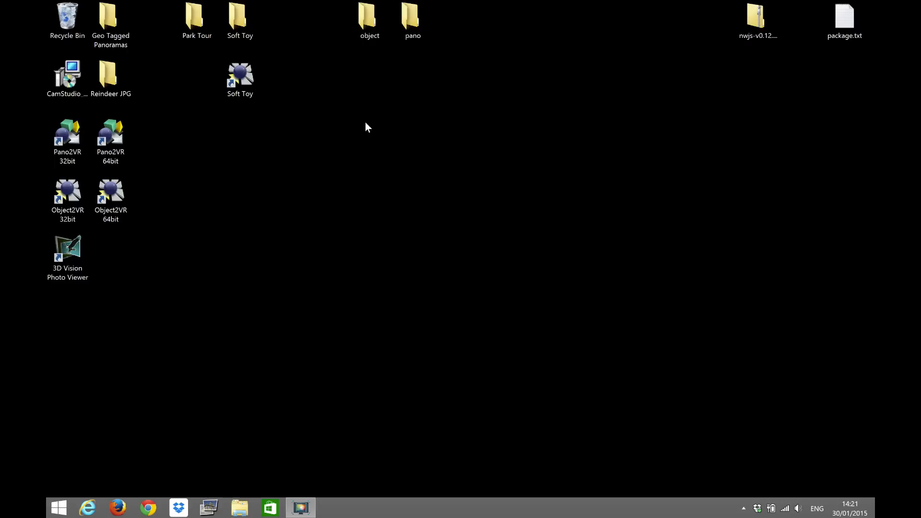
{"action": "left_click", "coordinate": [240, 74]}
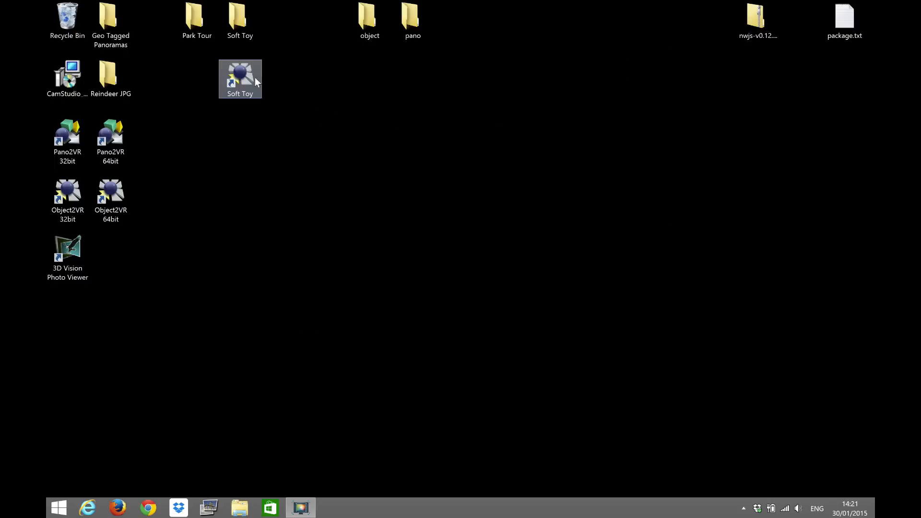
{"action": "left_click", "coordinate": [298, 92]}
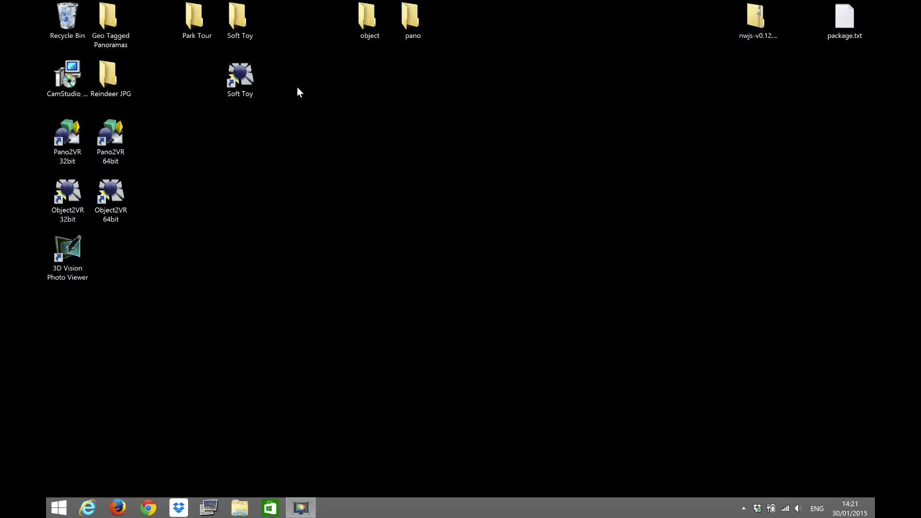
{"action": "double_click", "coordinate": [240, 75]}
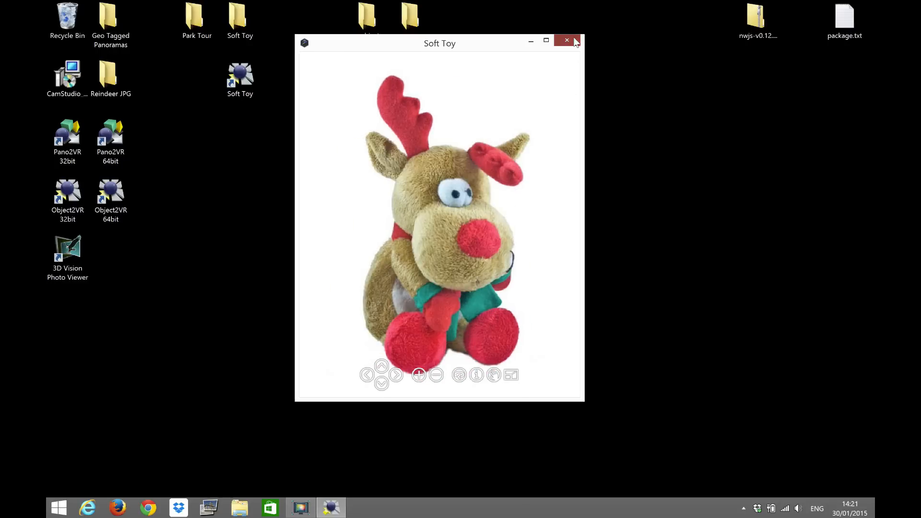
{"action": "left_click", "coordinate": [567, 40]}
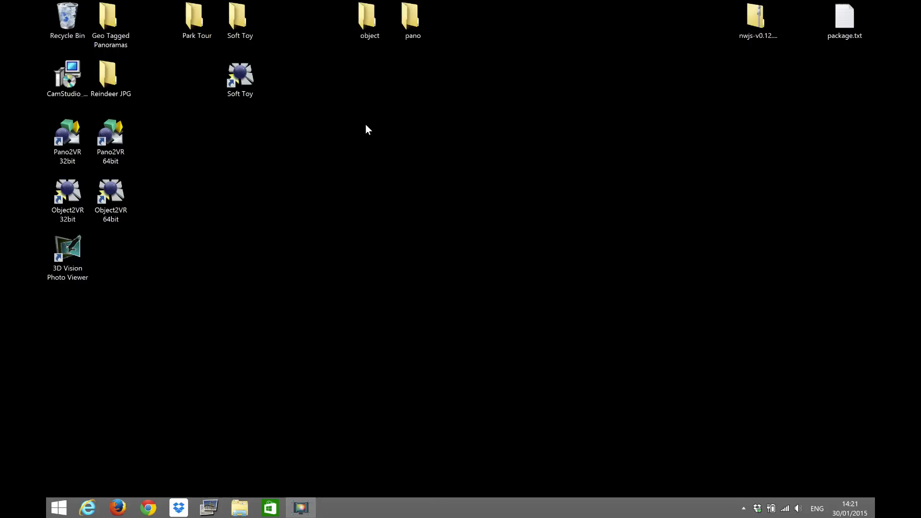
{"action": "mouse_move", "coordinate": [136, 432]}
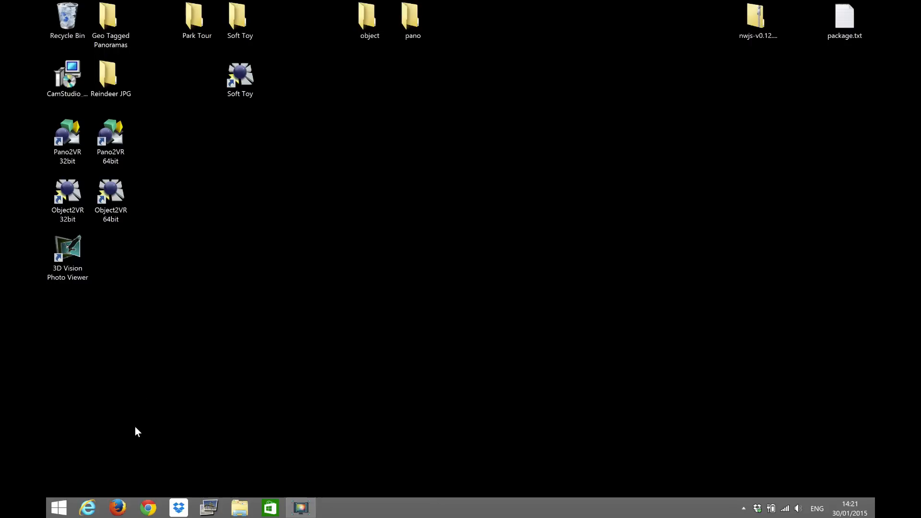
Browse to nwjs.io and scroll to the 0.12.0-alpha2 download links
{"action": "left_click", "coordinate": [88, 508]}
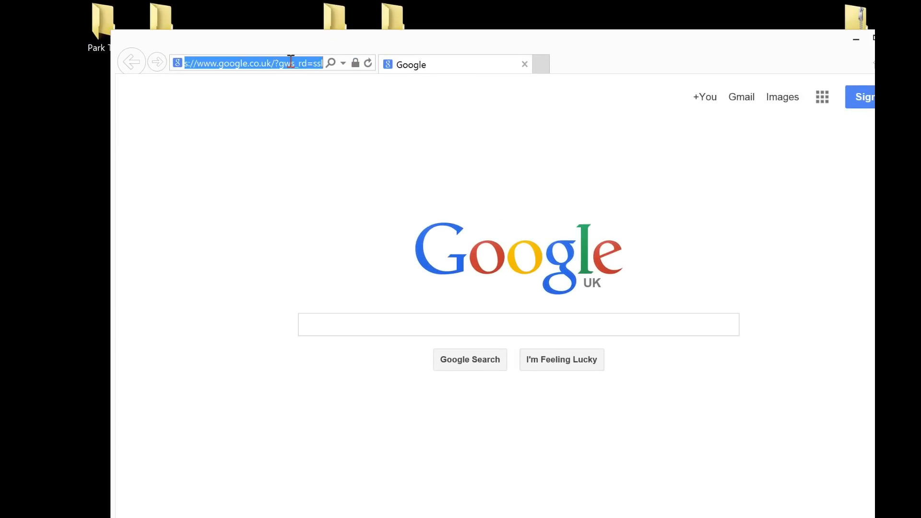
{"action": "type", "text": "nwjs"}
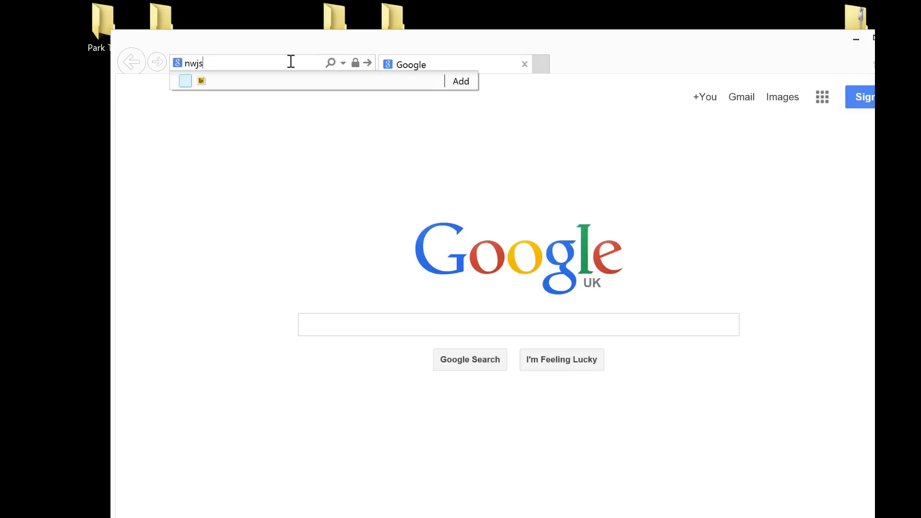
{"action": "type", "text": ".io/"}
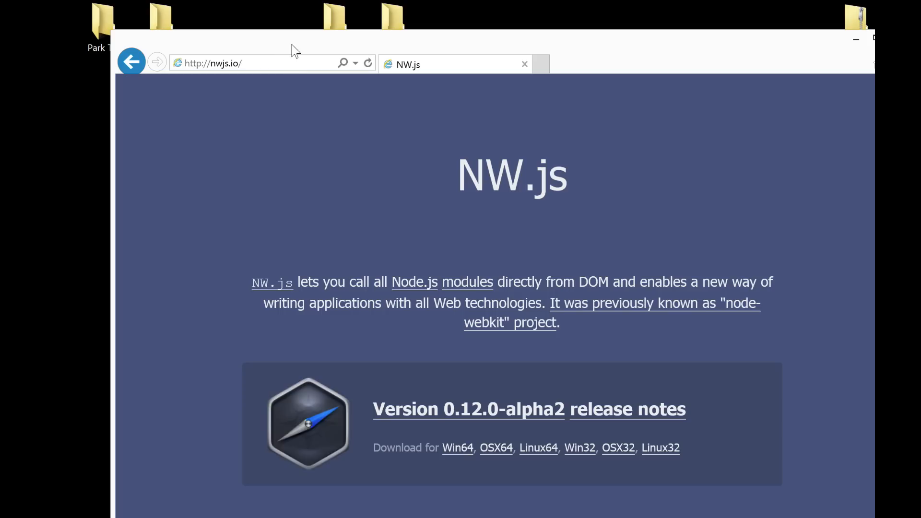
{"action": "scroll", "scroll_direction": "down", "scroll_amount": 3}
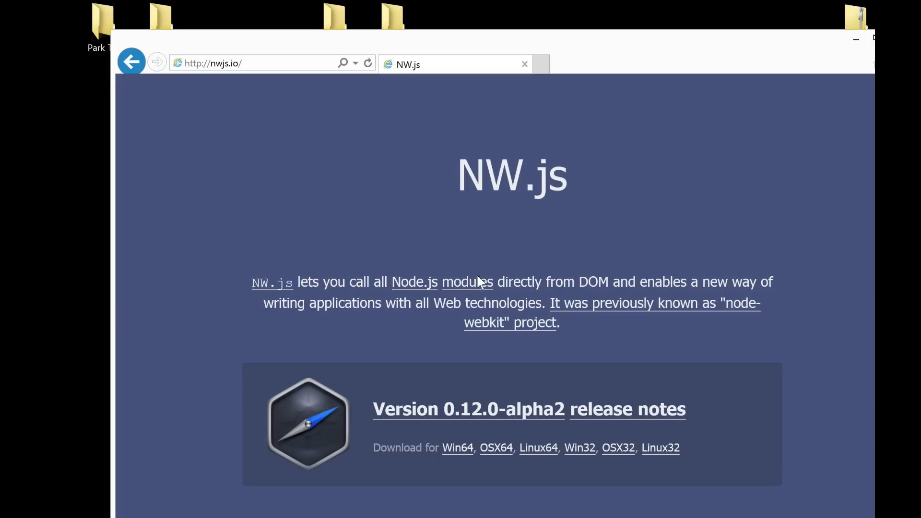
{"action": "mouse_move", "coordinate": [467, 470]}
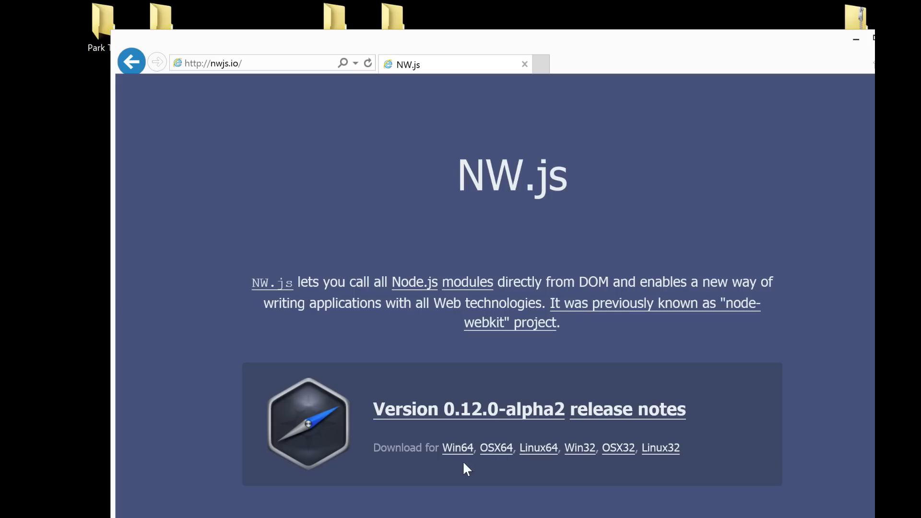
{"action": "mouse_move", "coordinate": [458, 448]}
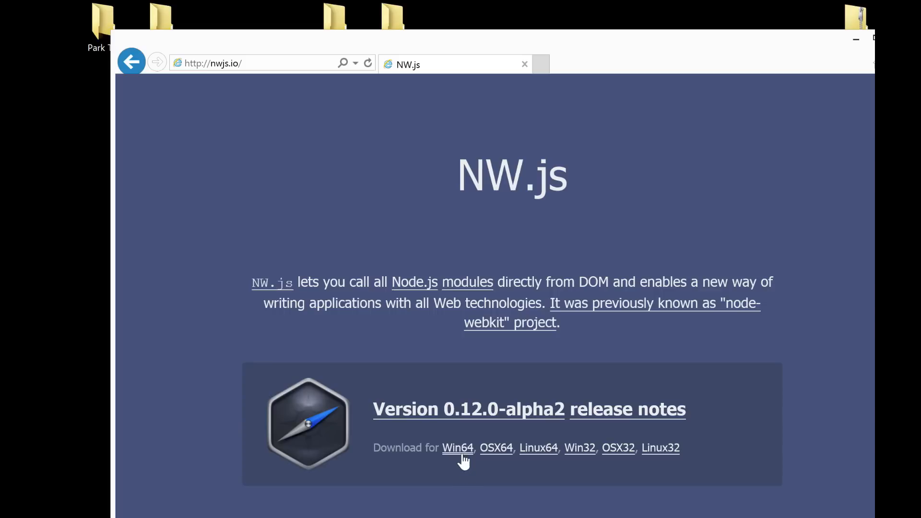
{"action": "mouse_move", "coordinate": [587, 482]}
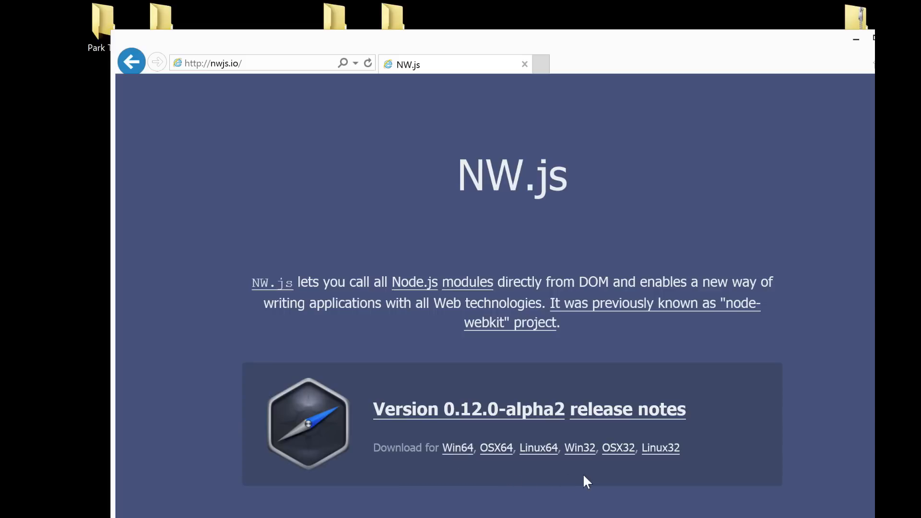
{"action": "mouse_move", "coordinate": [582, 153]}
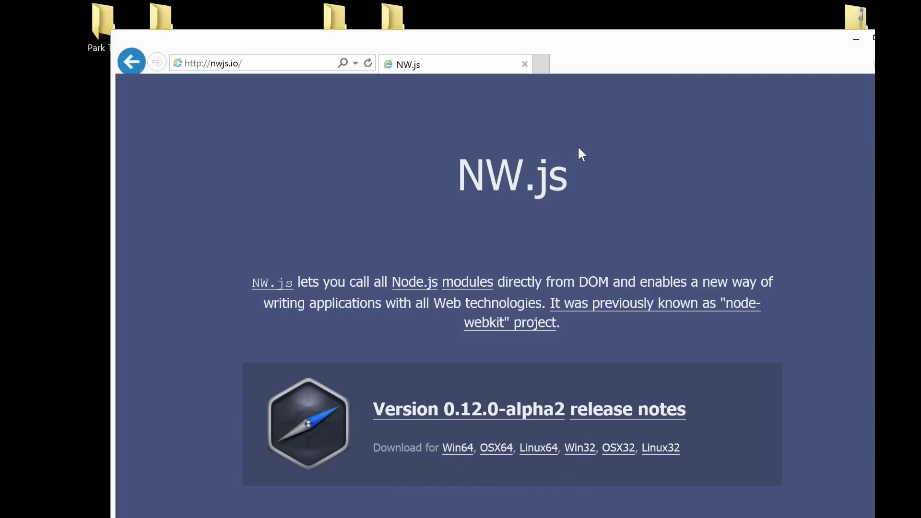
Close the browser and open the downloaded nwjs zip archive on the desktop
{"action": "left_click", "coordinate": [856, 40]}
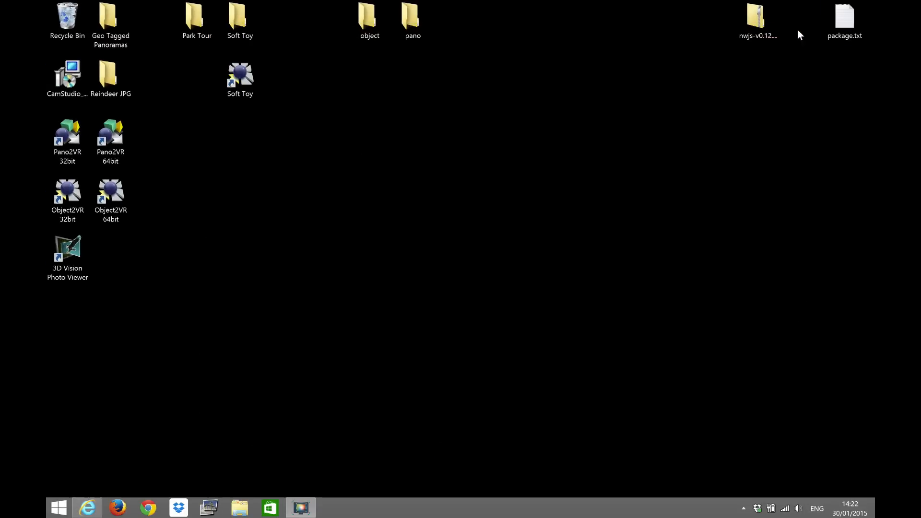
{"action": "left_click", "coordinate": [758, 17]}
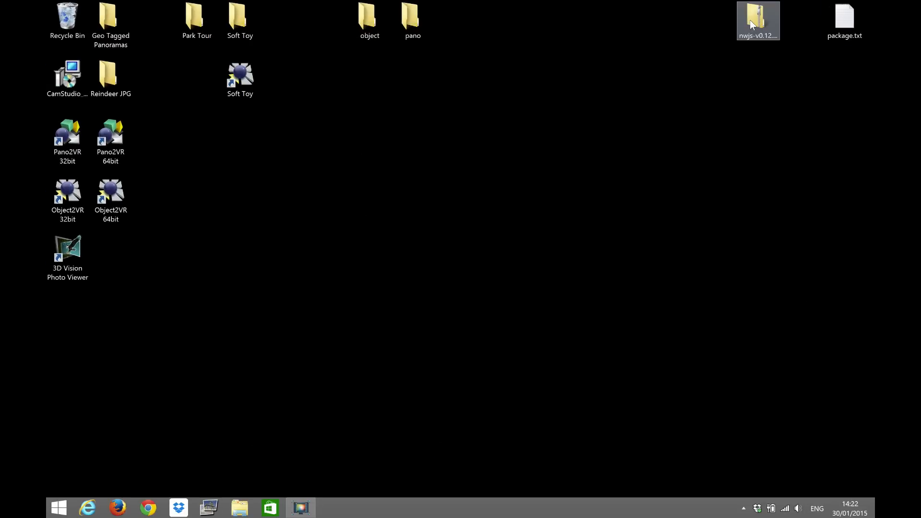
{"action": "mouse_move", "coordinate": [757, 20]}
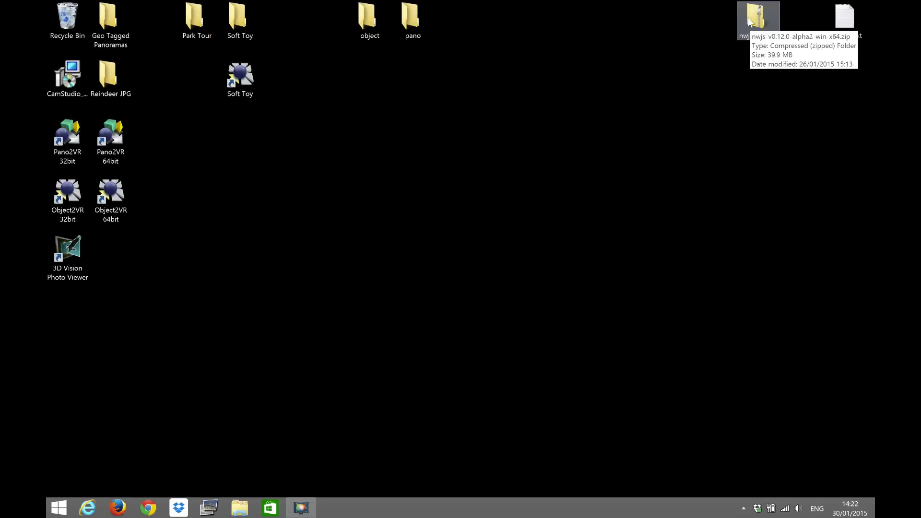
{"action": "double_click", "coordinate": [758, 17]}
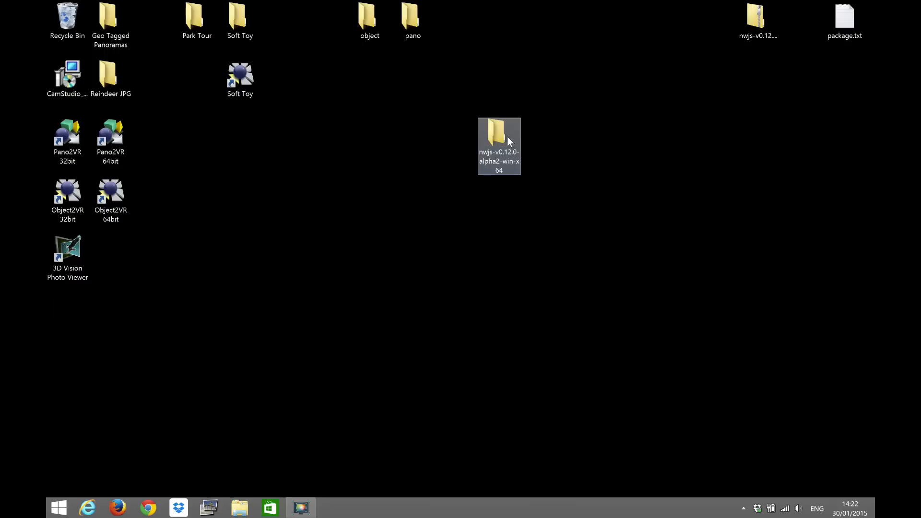
Open the extracted nwjs-v0.12.0-alpha2-win-x64 folder listing nw.exe and its ten files
{"action": "double_click", "coordinate": [498, 128]}
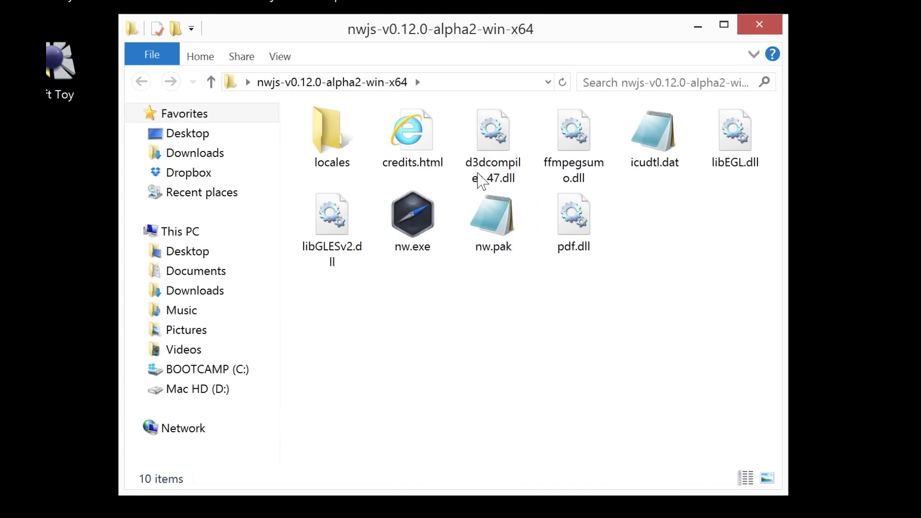
{"action": "mouse_move", "coordinate": [523, 50]}
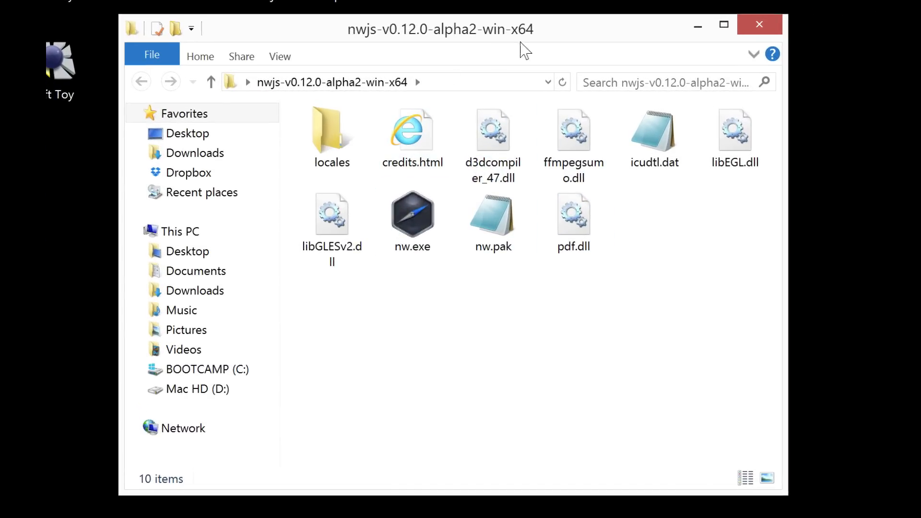
{"action": "mouse_move", "coordinate": [559, 37]}
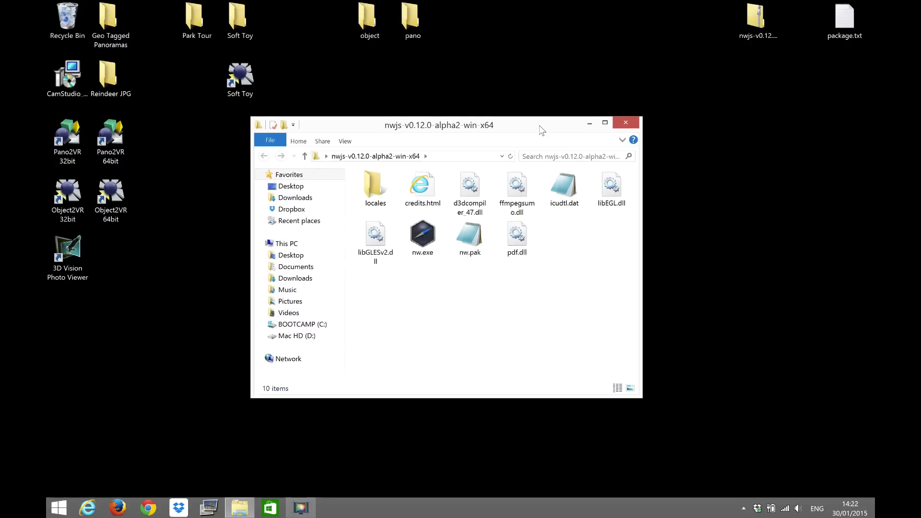
{"action": "mouse_move", "coordinate": [532, 116]}
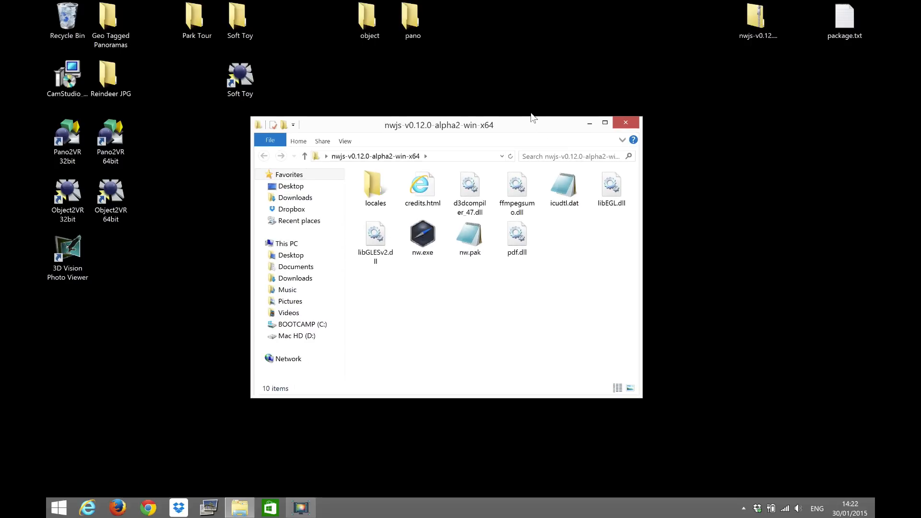
{"action": "mouse_move", "coordinate": [459, 75]}
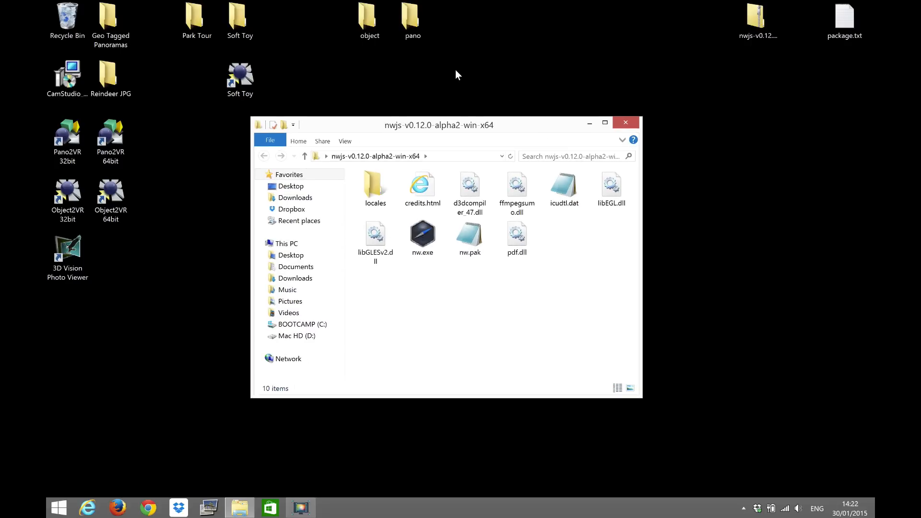
{"action": "mouse_move", "coordinate": [432, 53]}
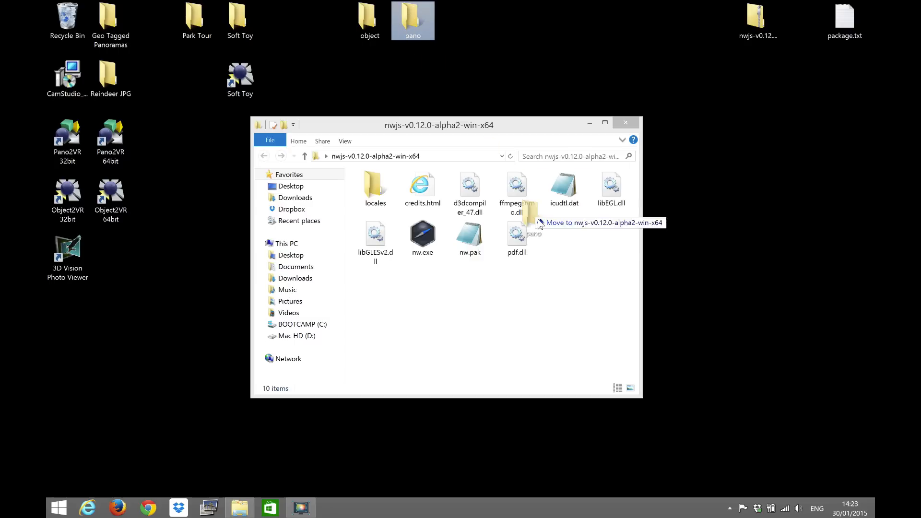
Move the pano folder into the nwjs folder and create an empty package.json beside it
{"action": "left_click_drag", "start_coordinate": [412, 20], "coordinate": [563, 238]}
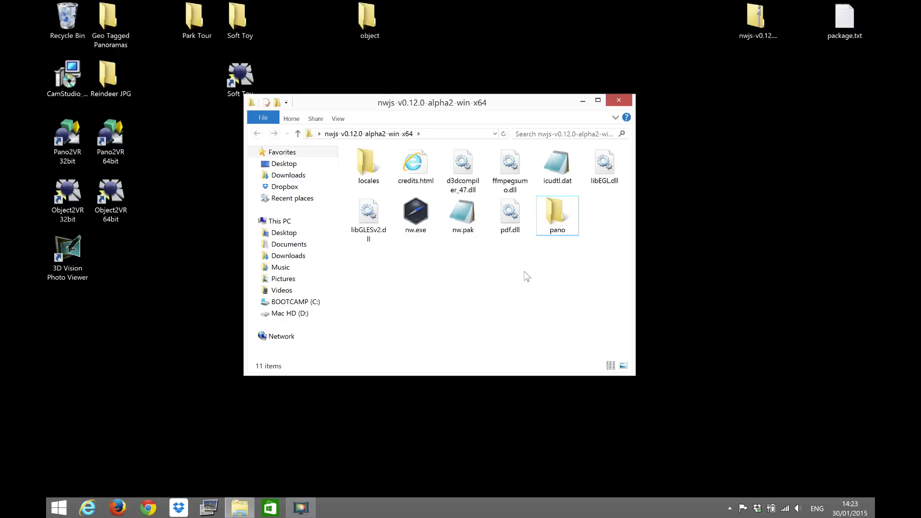
{"action": "mouse_move", "coordinate": [525, 272]}
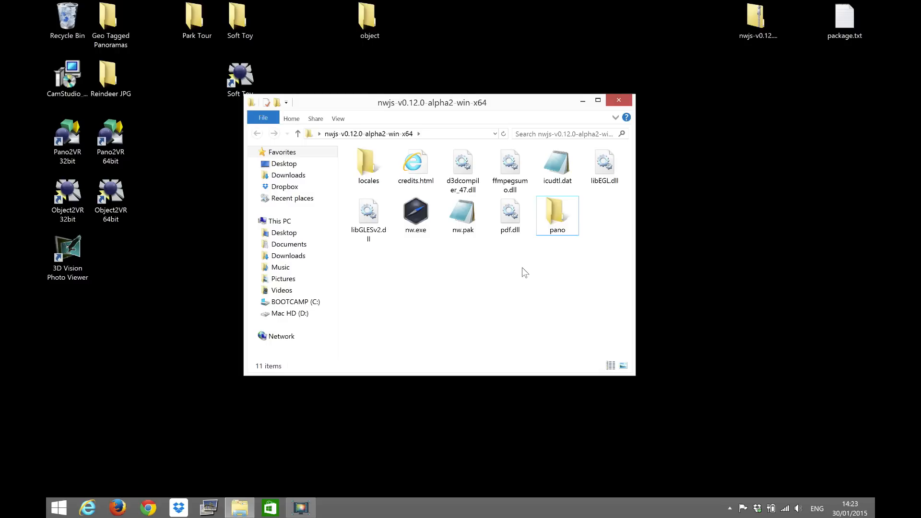
{"action": "right_click", "coordinate": [525, 271]}
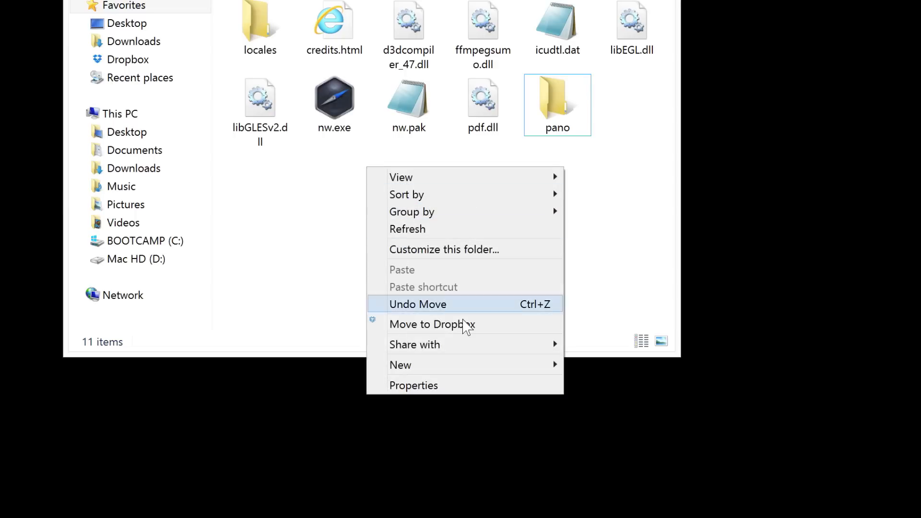
{"action": "mouse_move", "coordinate": [400, 365]}
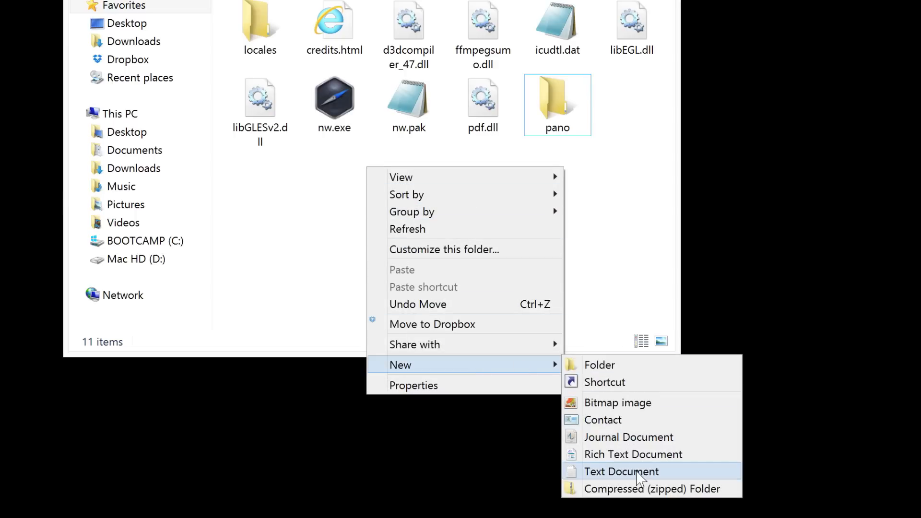
{"action": "left_click", "coordinate": [622, 471]}
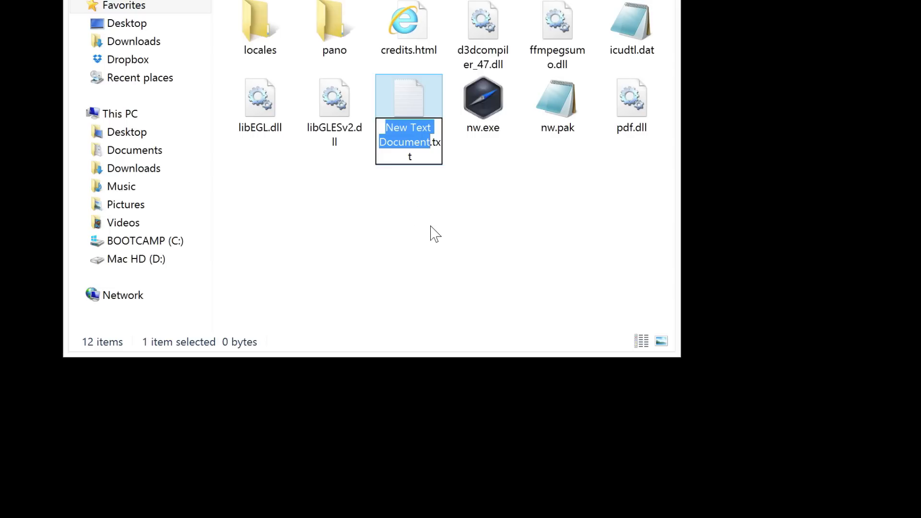
{"action": "type", "text": "package.json"}
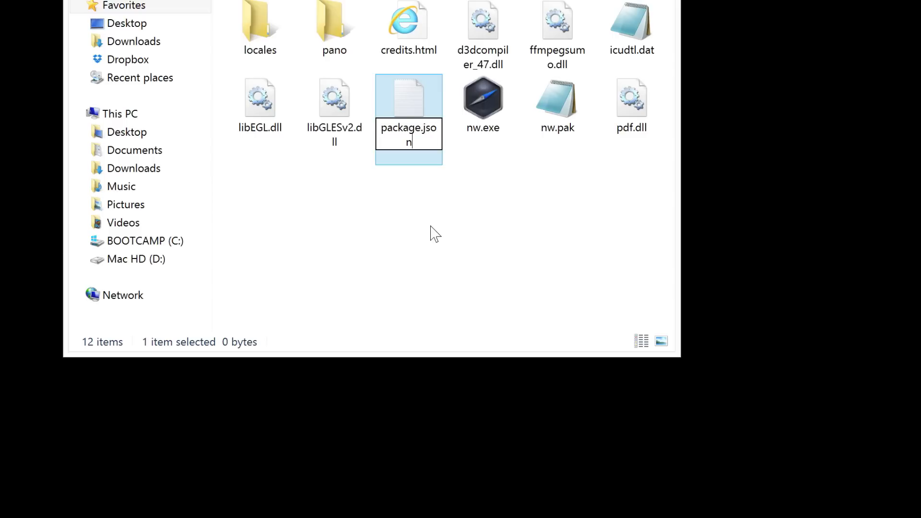
{"action": "key", "text": "Enter"}
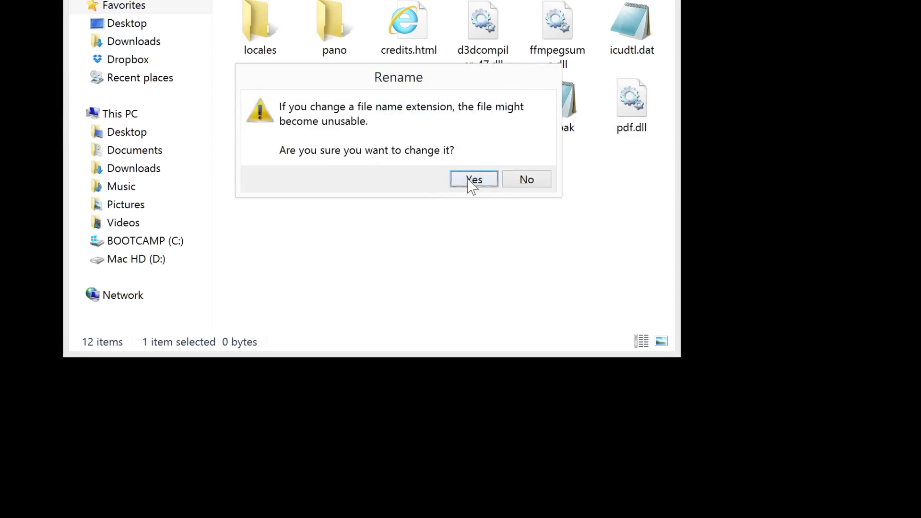
{"action": "left_click", "coordinate": [473, 179]}
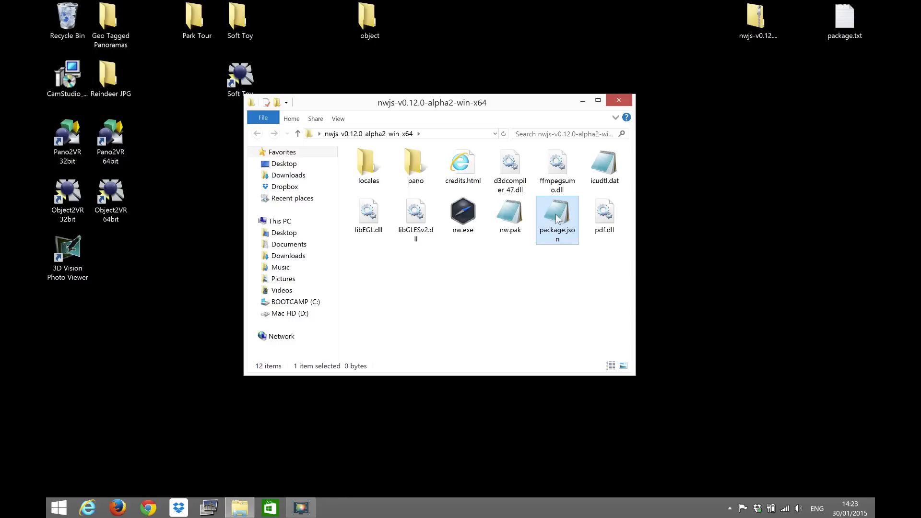
Paste package.txt's Park Tour settings (main pano/index.html, 800×600 window) into package.json
{"action": "double_click", "coordinate": [556, 218]}
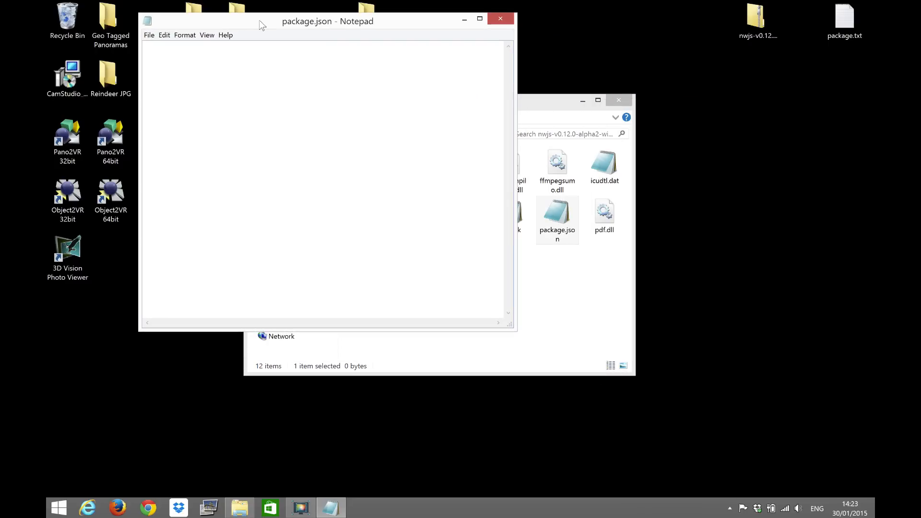
{"action": "double_click", "coordinate": [845, 18]}
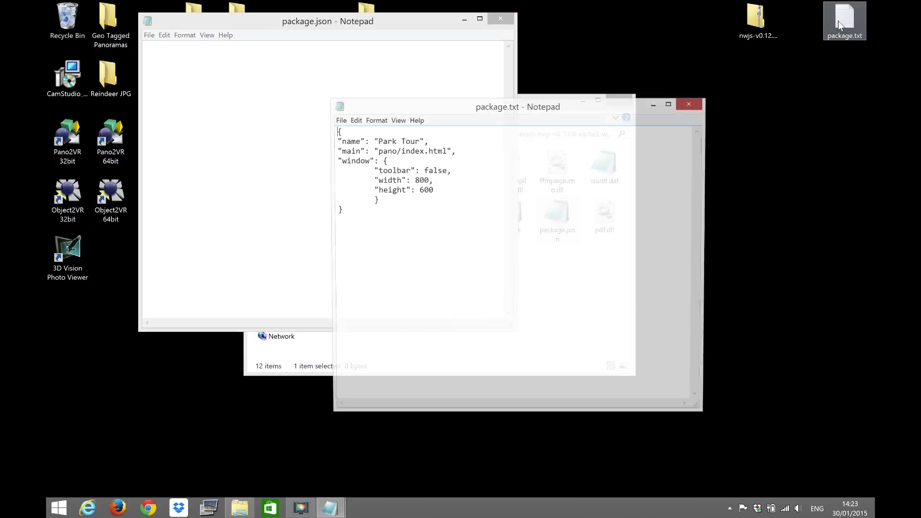
{"action": "left_click_drag", "start_coordinate": [518, 106], "coordinate": [617, 46]}
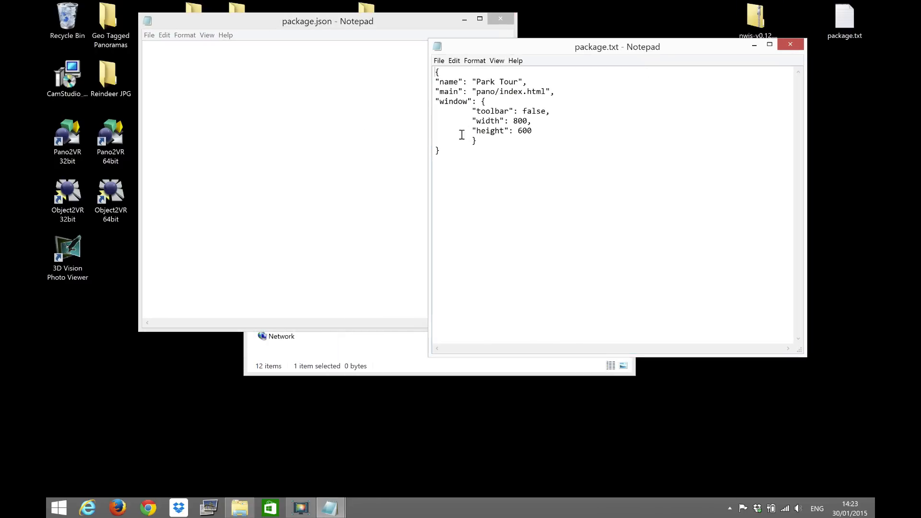
{"action": "right_click", "coordinate": [452, 91]}
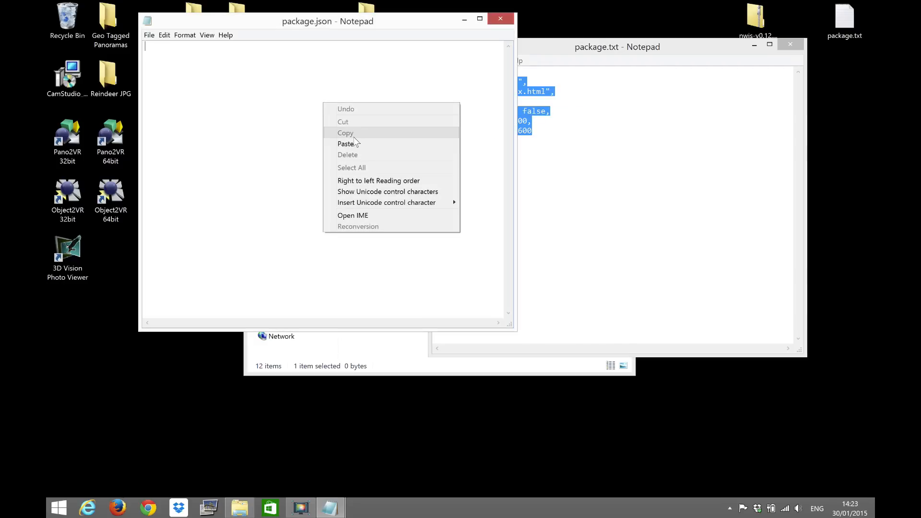
{"action": "left_click", "coordinate": [346, 144]}
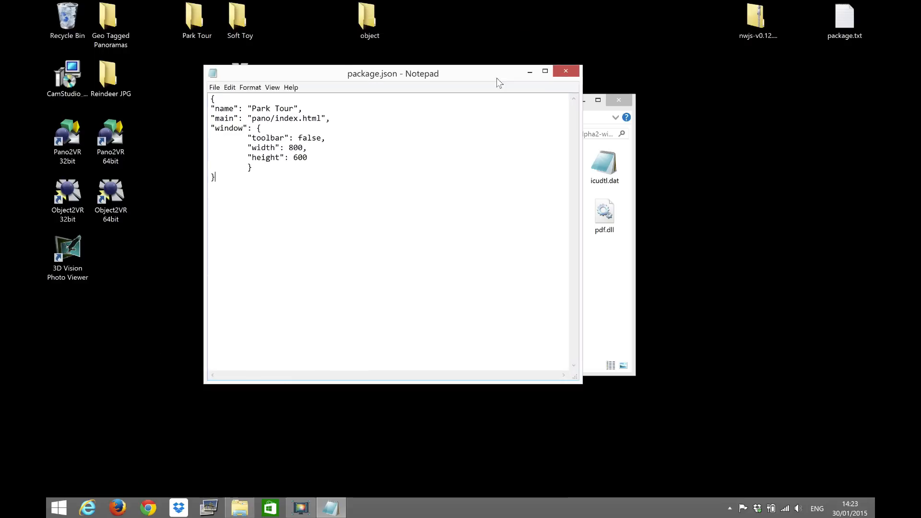
{"action": "left_click", "coordinate": [544, 71]}
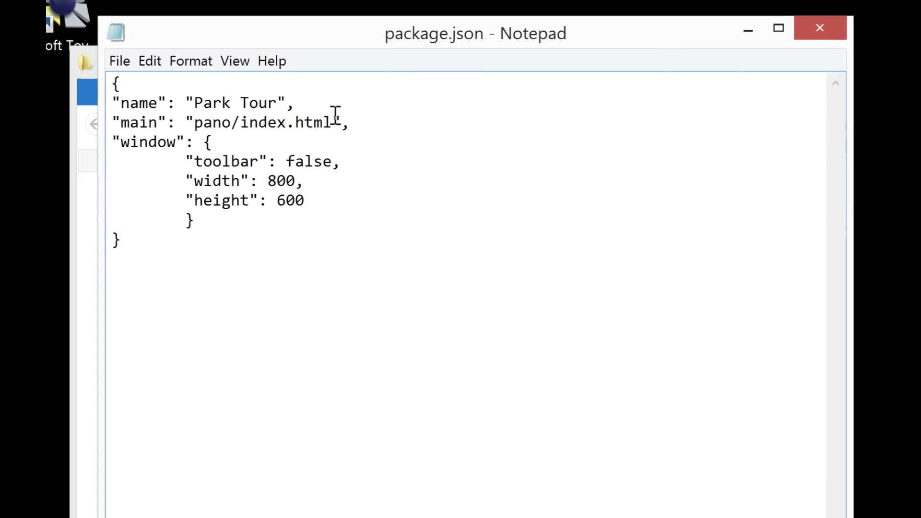
{"action": "mouse_move", "coordinate": [482, 140]}
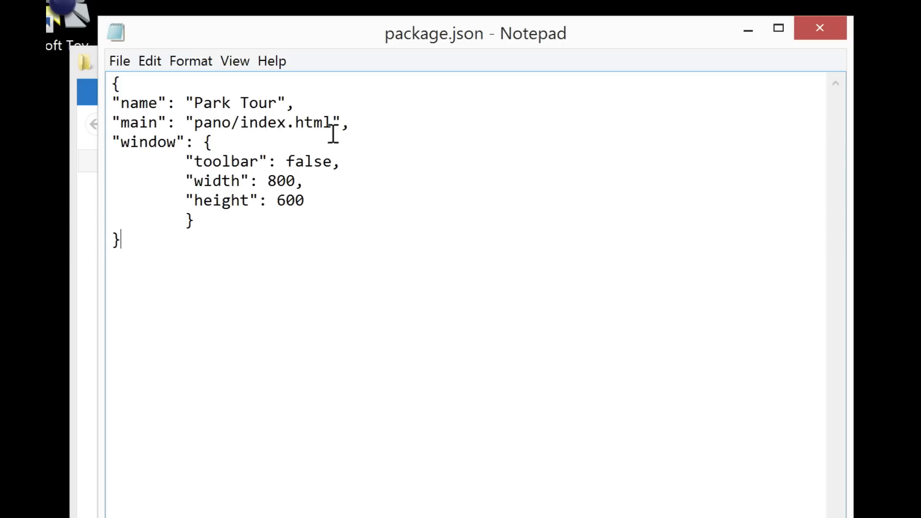
{"action": "mouse_move", "coordinate": [318, 46]}
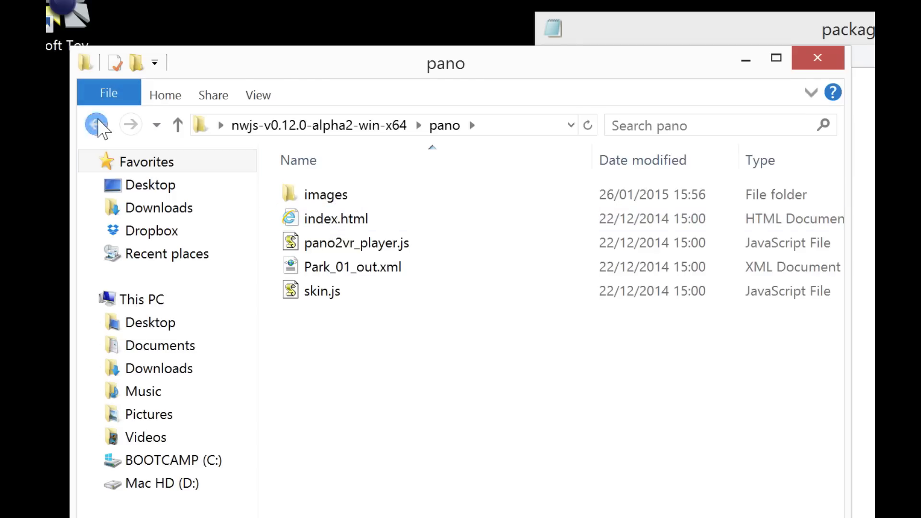
{"action": "left_click", "coordinate": [96, 124]}
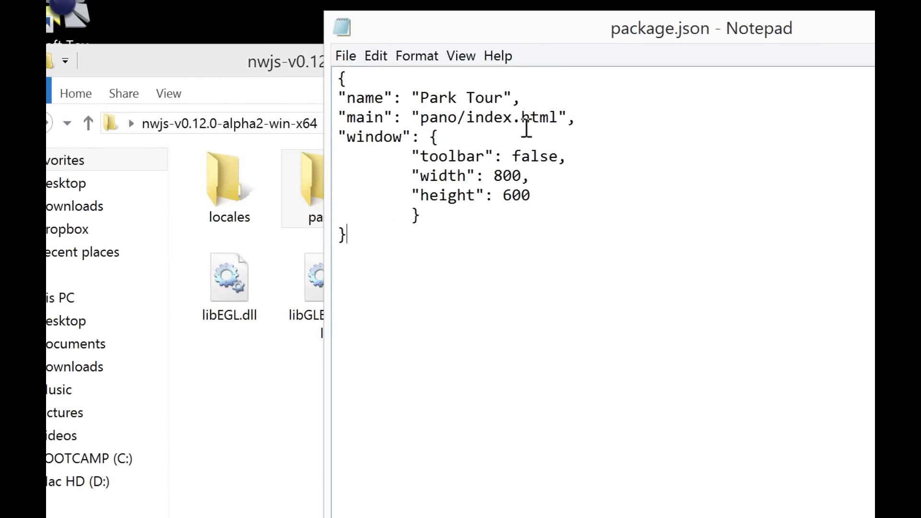
{"action": "mouse_move", "coordinate": [494, 226]}
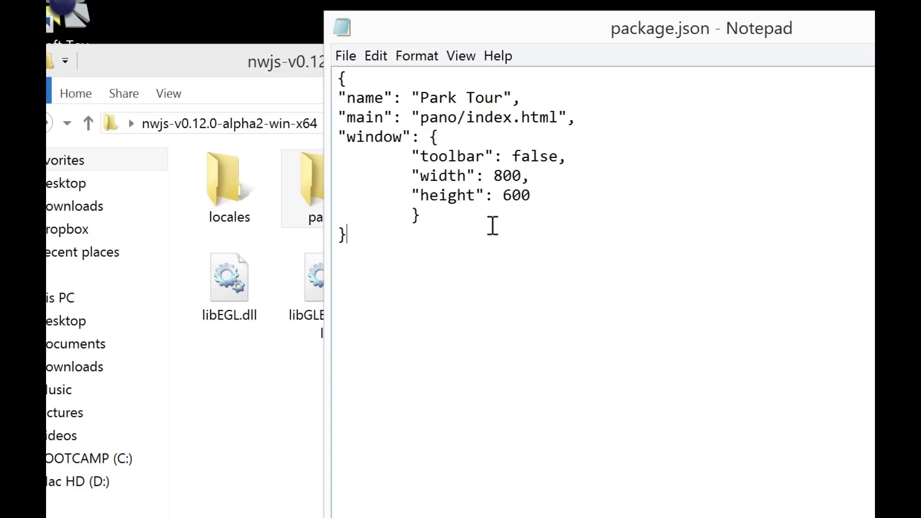
{"action": "mouse_move", "coordinate": [565, 234]}
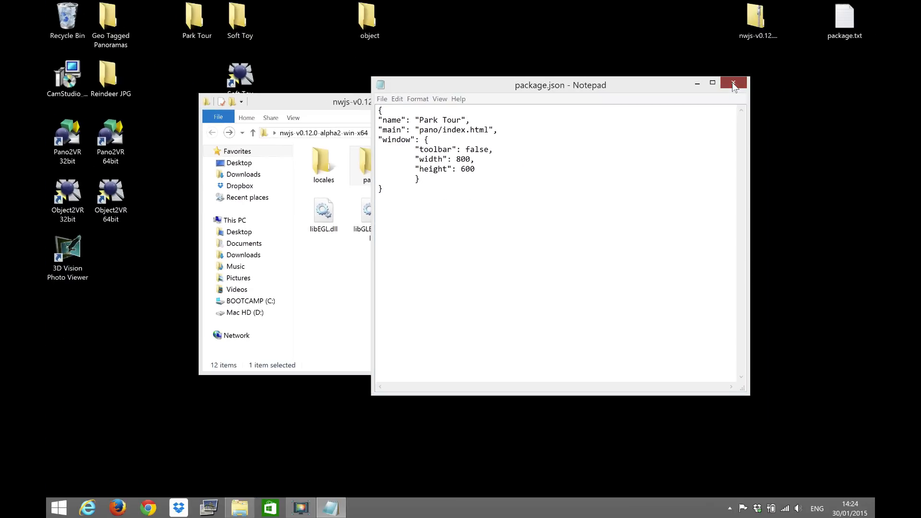
Close Notepad and run nw.exe in the nwjs folder to test the app
{"action": "left_click", "coordinate": [732, 84]}
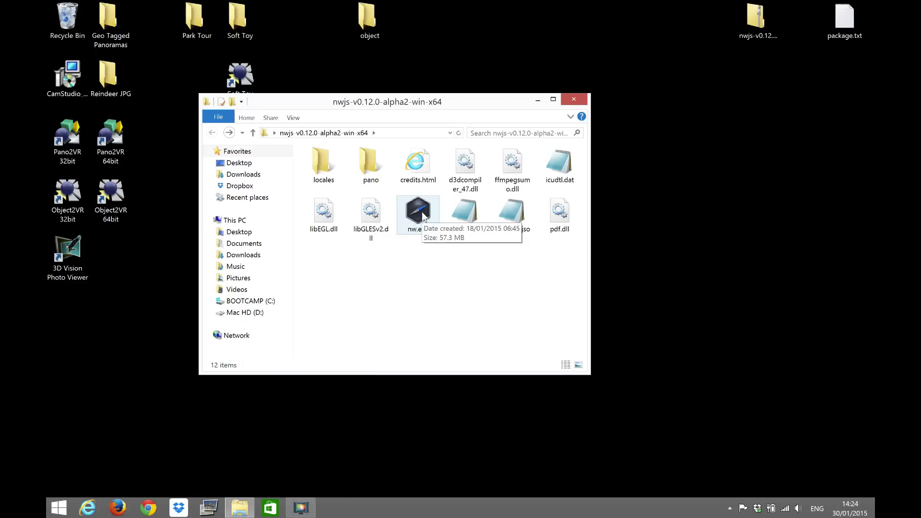
{"action": "double_click", "coordinate": [417, 211]}
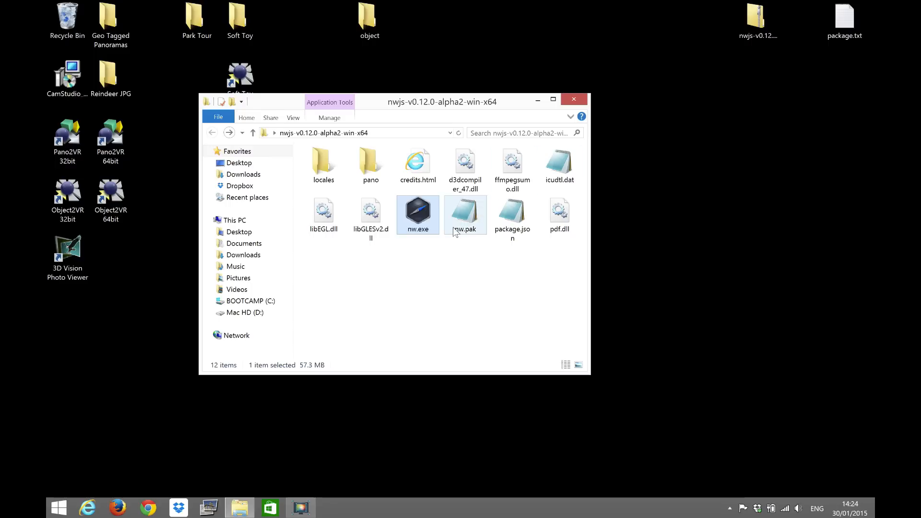
{"action": "left_click", "coordinate": [428, 297]}
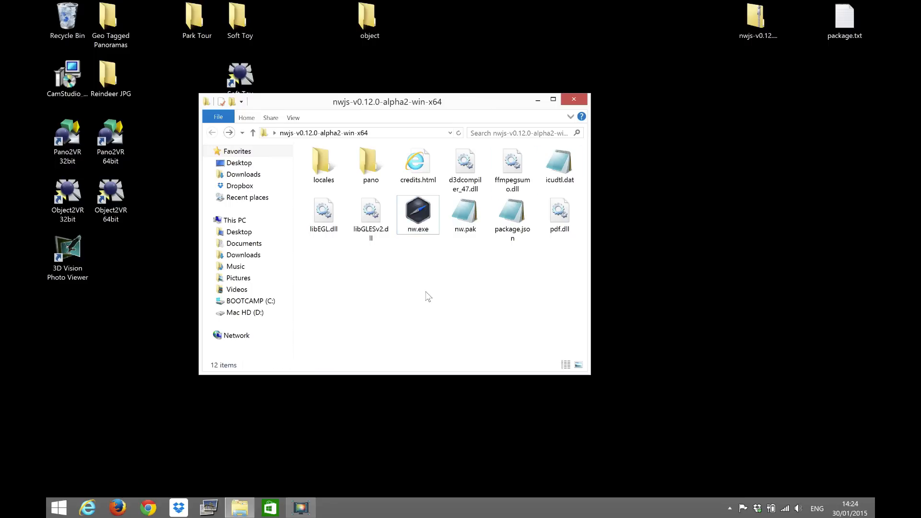
{"action": "mouse_move", "coordinate": [573, 111]}
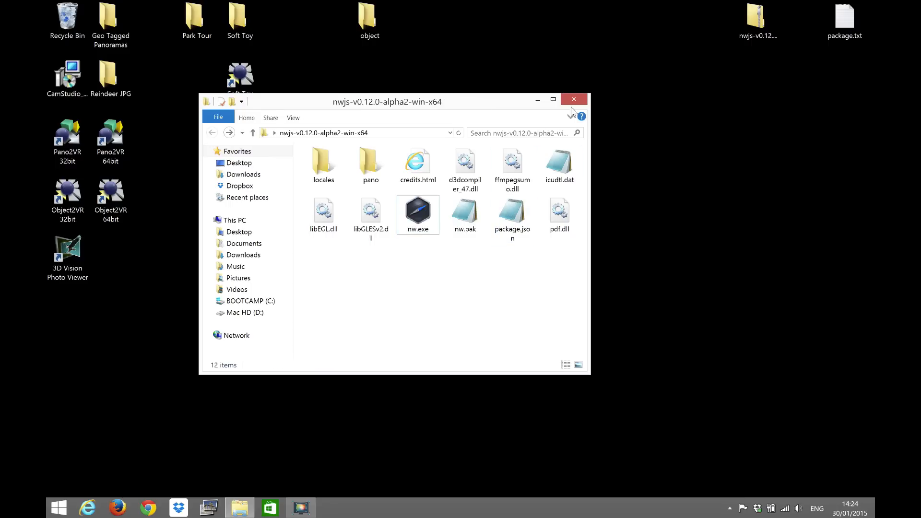
Rename the nwjs folder on the desktop to Tour and open it
{"action": "left_click", "coordinate": [574, 99]}
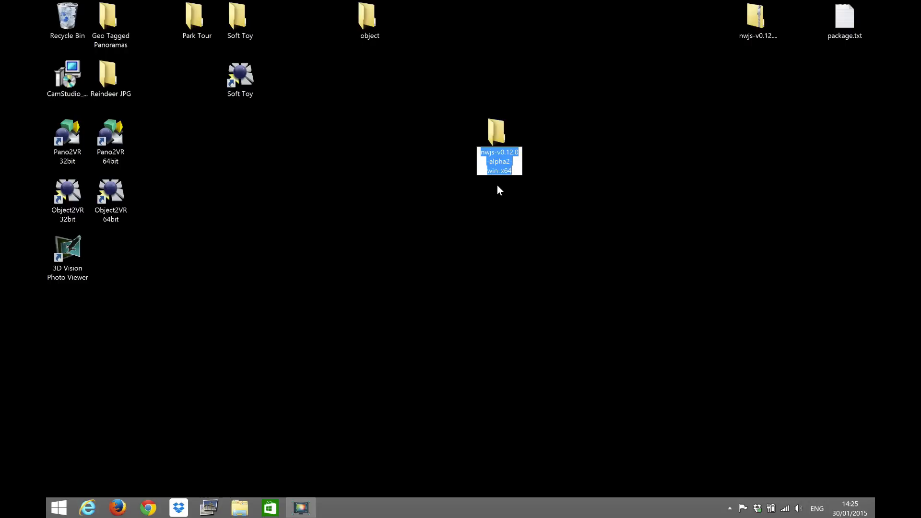
{"action": "type", "text": "T"}
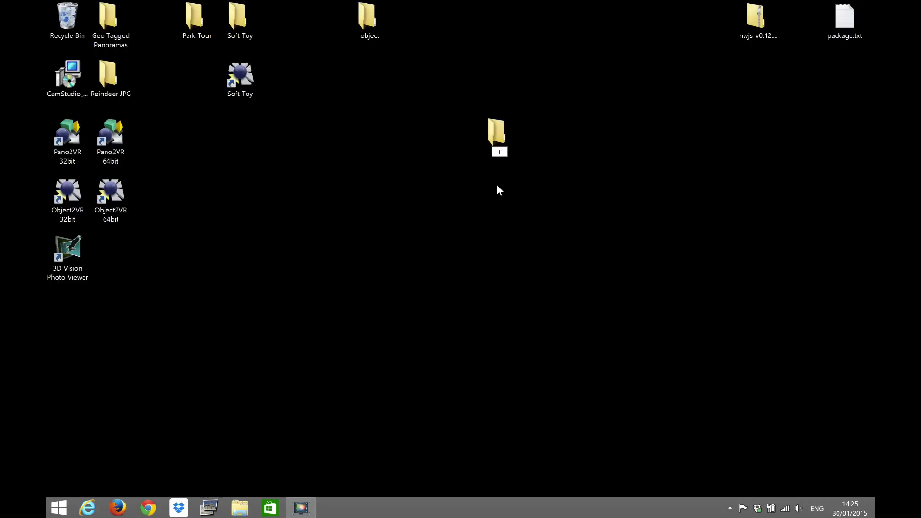
{"action": "type", "text": "our"}
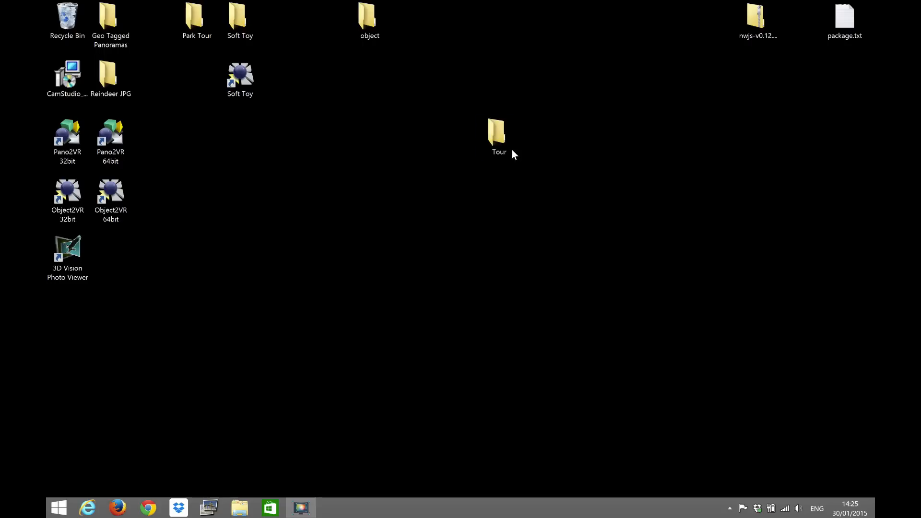
{"action": "double_click", "coordinate": [498, 129]}
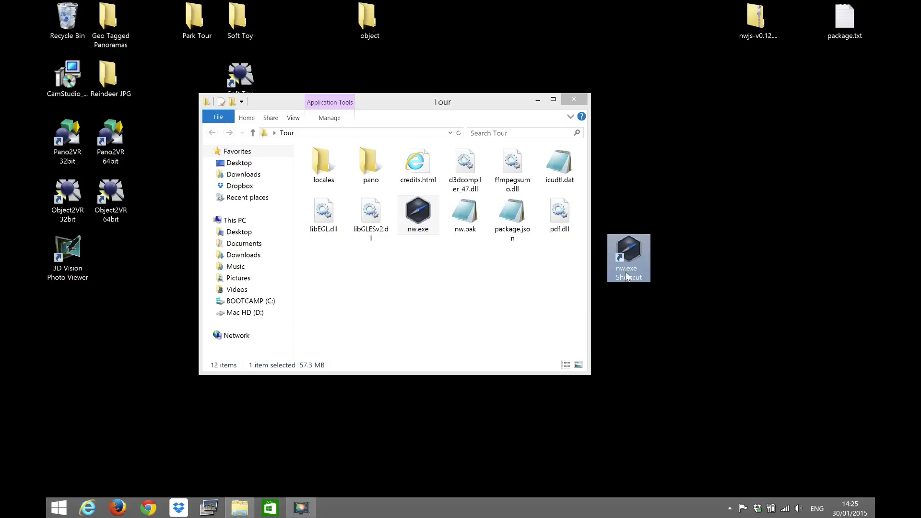
{"action": "mouse_move", "coordinate": [627, 258]}
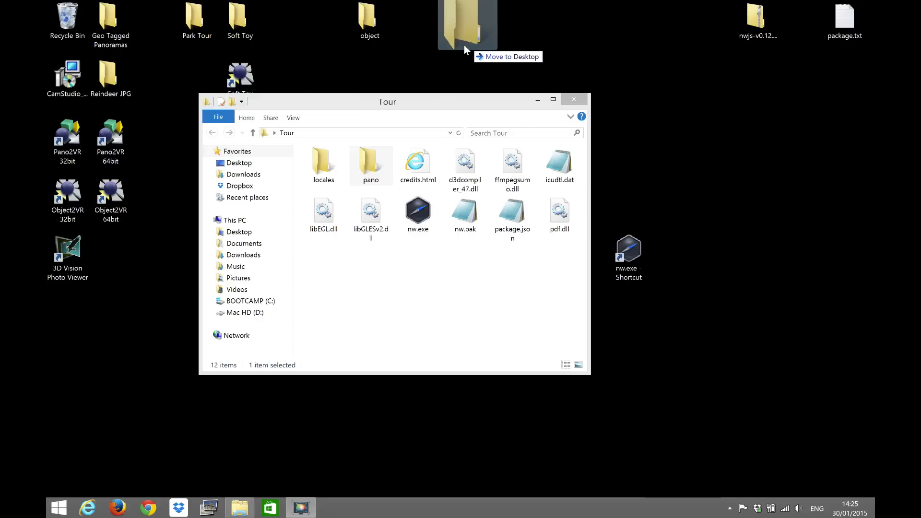
Swap pano for the object folder in Tour and set package.json main to object/index.html, width 488
{"action": "left_click_drag", "start_coordinate": [370, 163], "coordinate": [456, 20]}
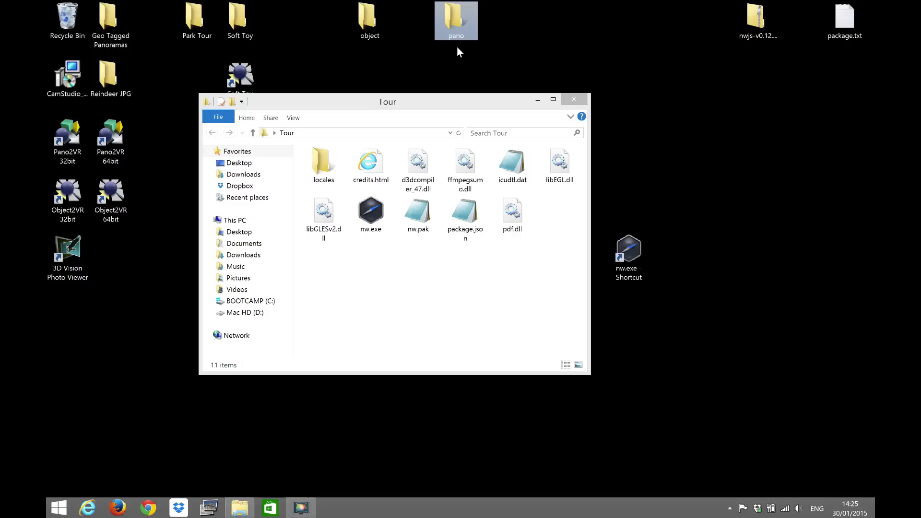
{"action": "left_click_drag", "start_coordinate": [369, 20], "coordinate": [402, 299]}
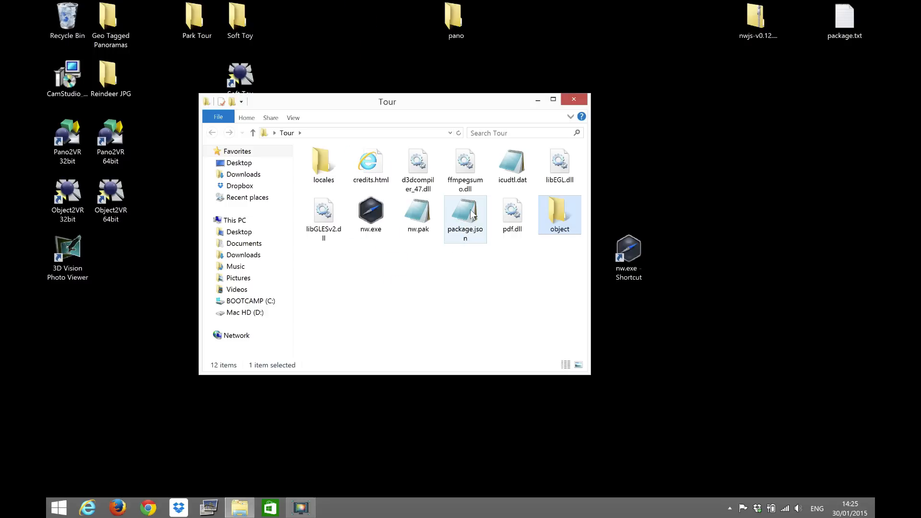
{"action": "double_click", "coordinate": [464, 215]}
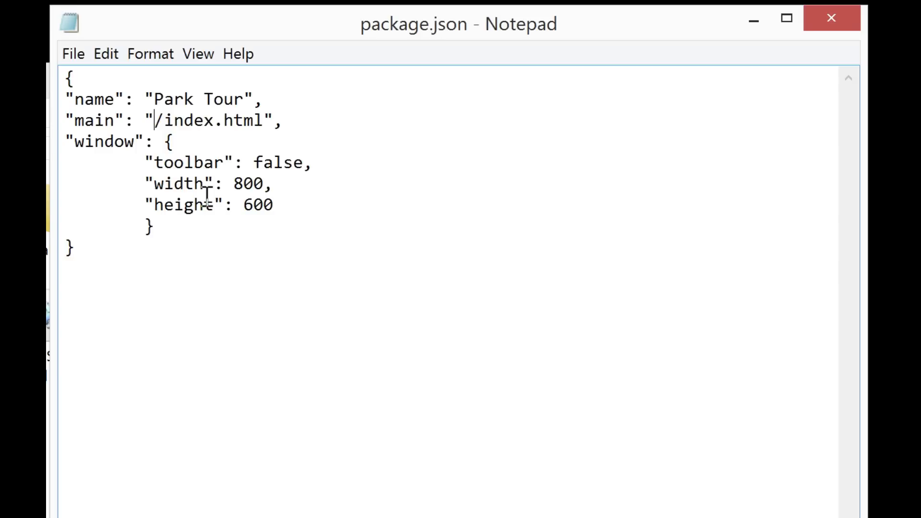
{"action": "type", "text": "ob"}
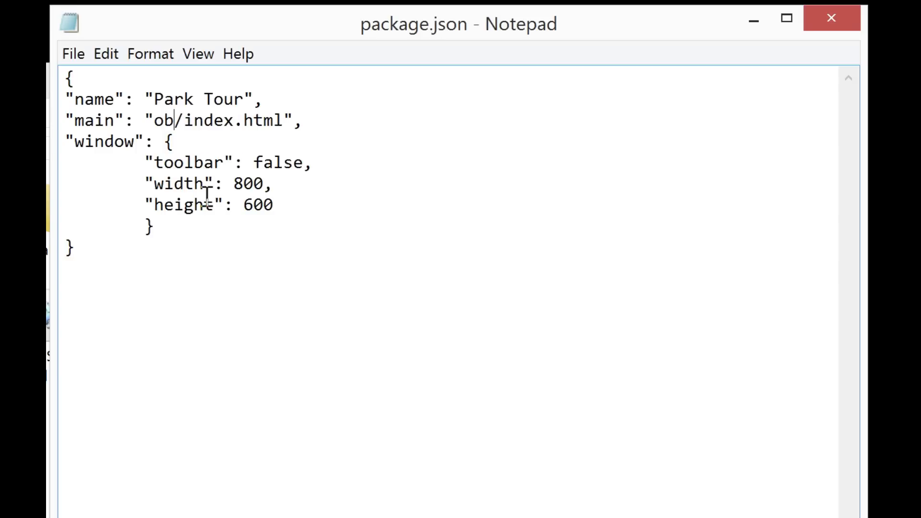
{"action": "type", "text": "ject"}
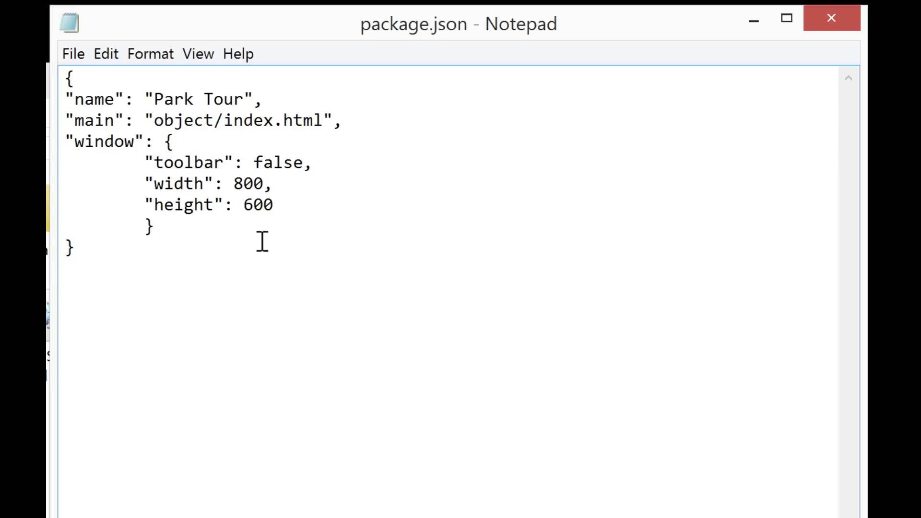
{"action": "key", "text": "Backspace"}
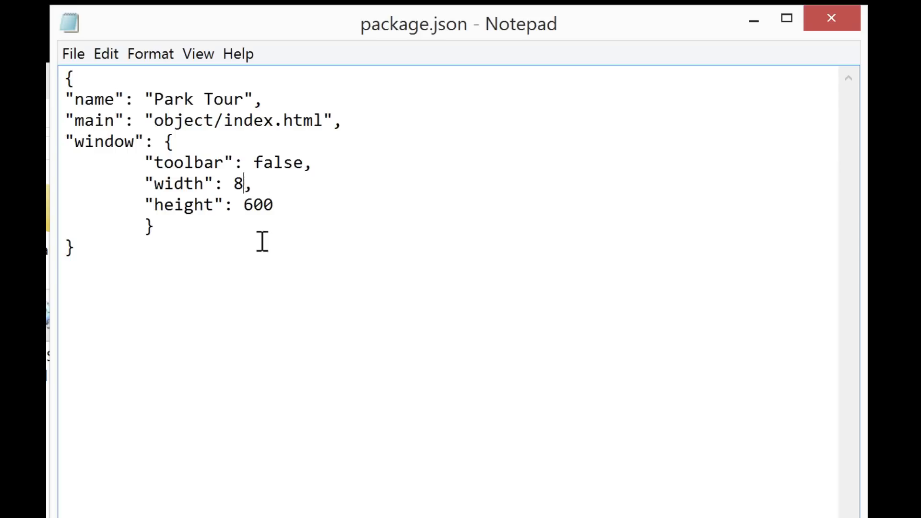
{"action": "type", "text": "88"}
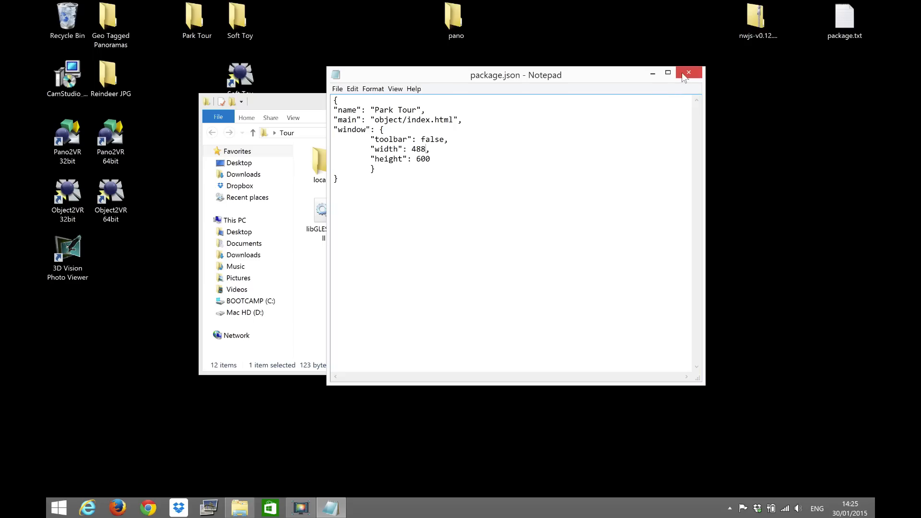
Close package.json and run nw.exe to open the Soft Toy object viewer
{"action": "left_click", "coordinate": [689, 73]}
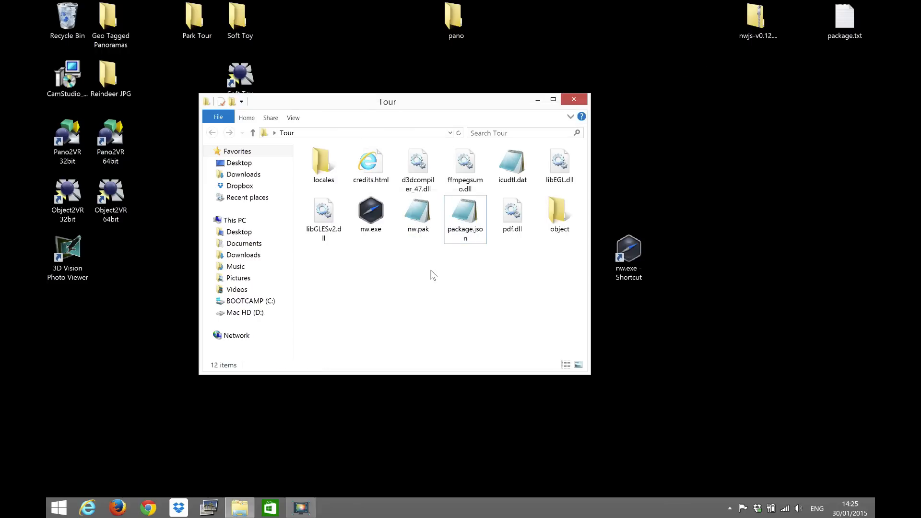
{"action": "double_click", "coordinate": [370, 213]}
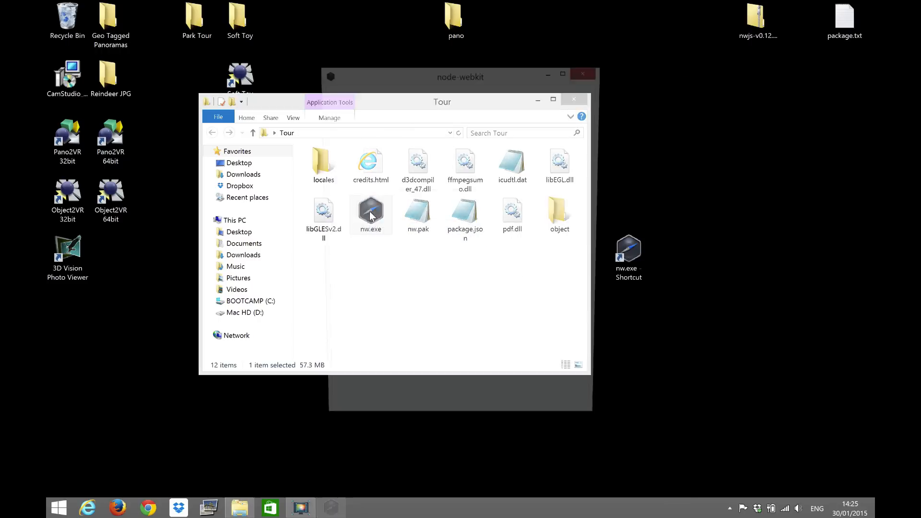
{"action": "double_click", "coordinate": [370, 213]}
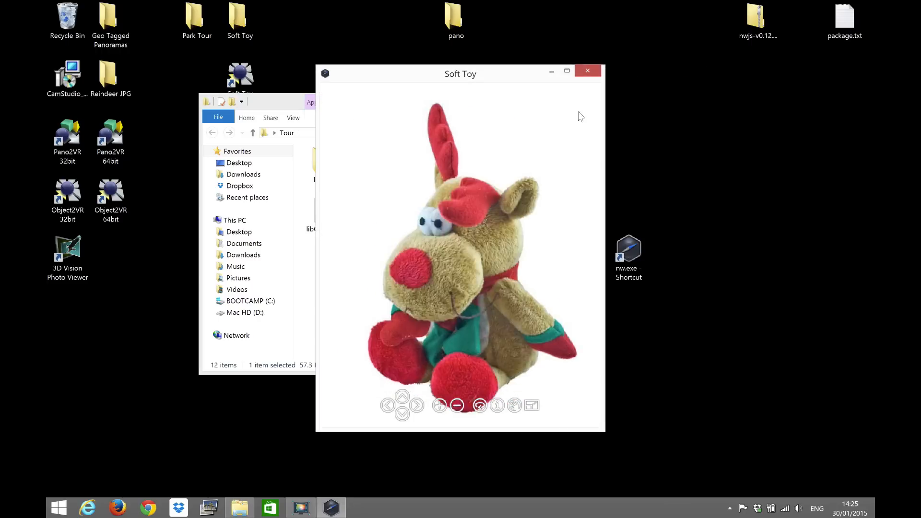